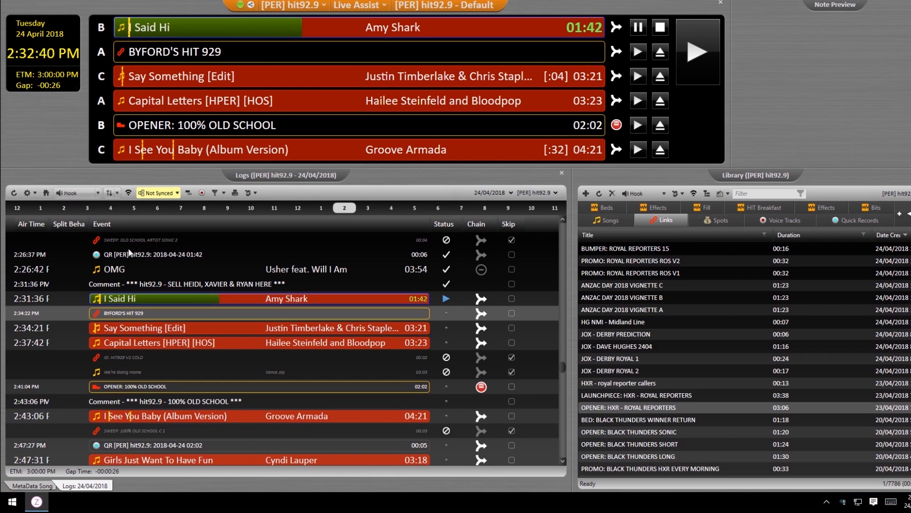
Bring up the context menu for the 3:00 PM Exact Time Marker in the log
scroll("down", 3)
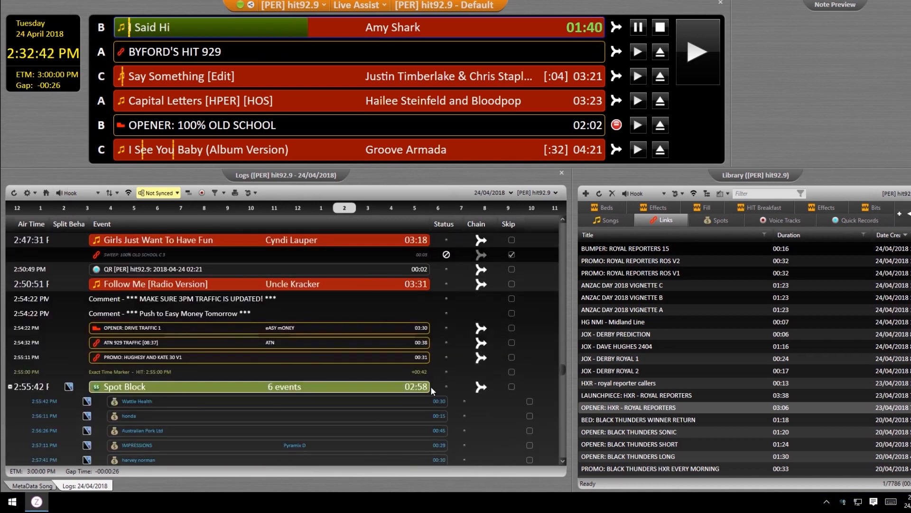
scroll("down", 3)
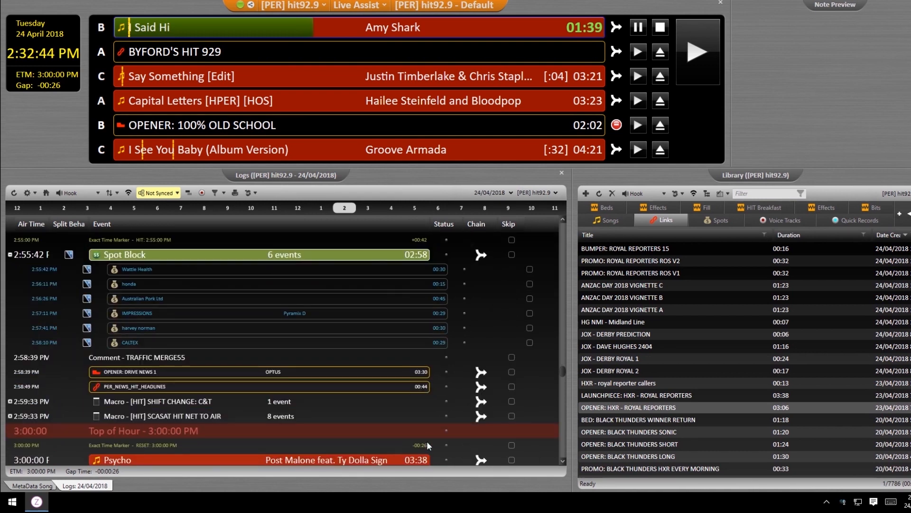
right_click(657, 406)
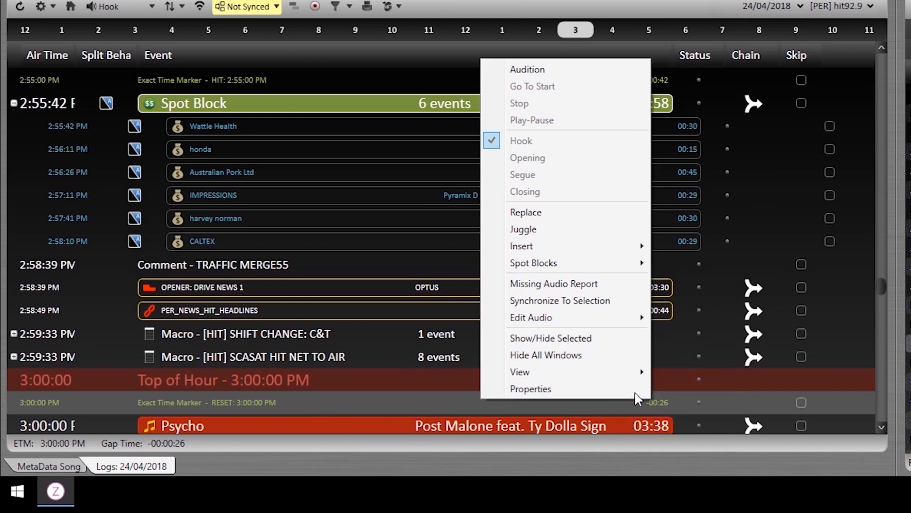
mouse_move(552, 392)
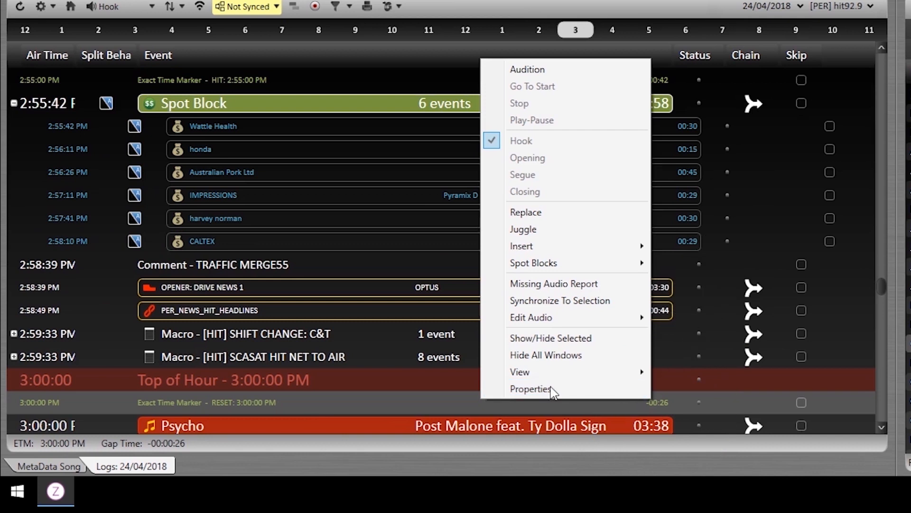
Show the marker's properties and enable Stretch on the Reset-type marker
left_click(529, 389)
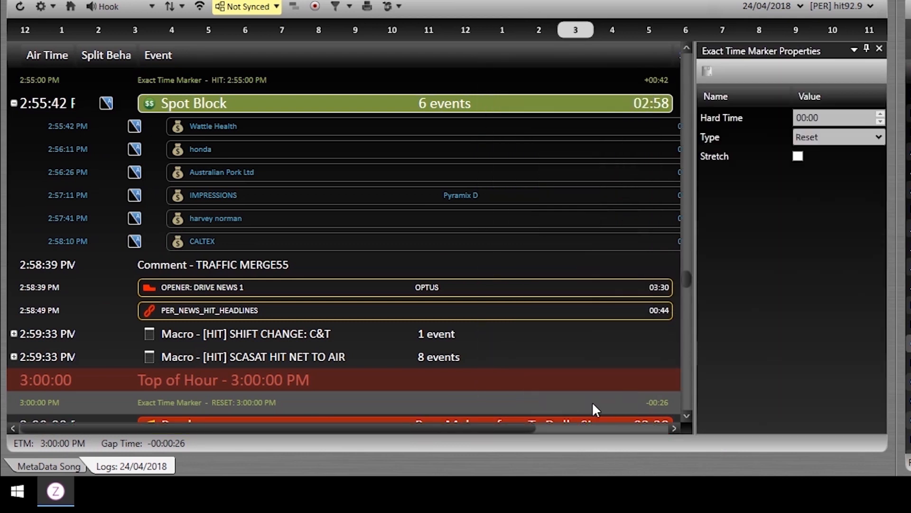
left_click(799, 157)
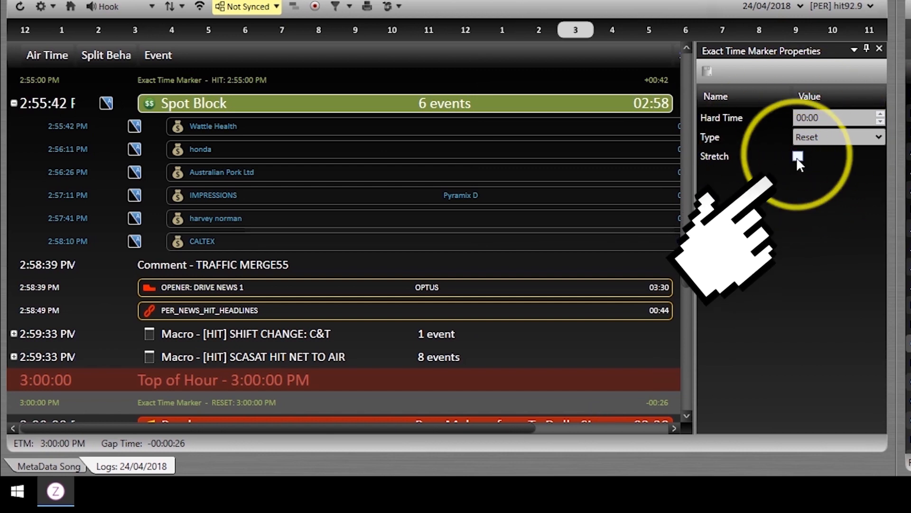
left_click(798, 156)
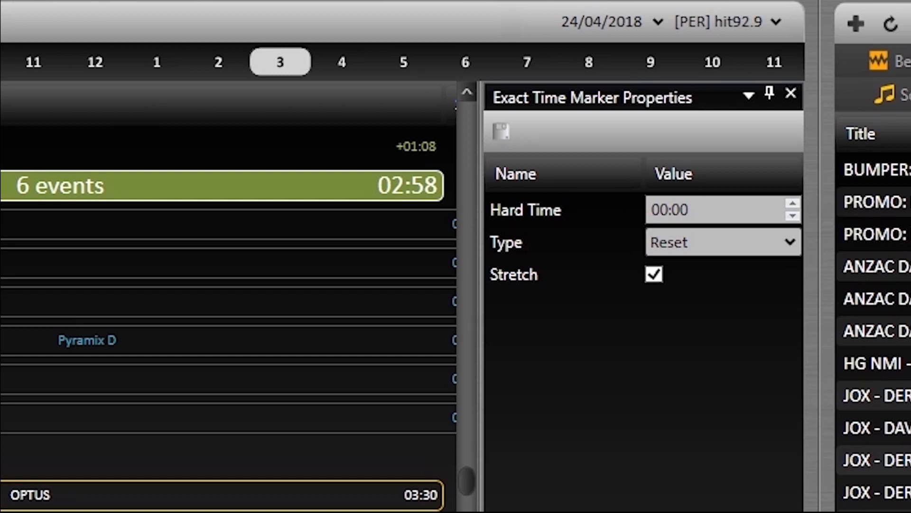
Set Hard Time to 03:00 and keep the marker Type as Reset
left_click(655, 274)
type("3")
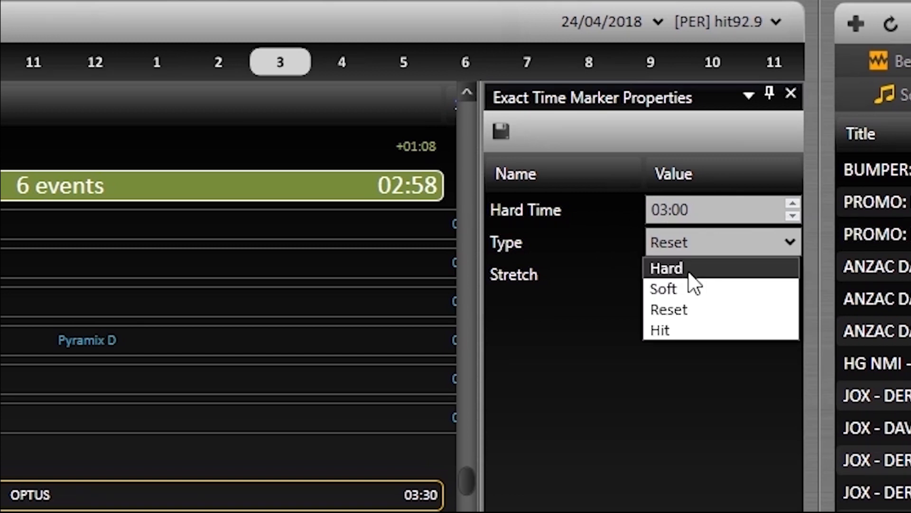
mouse_move(695, 300)
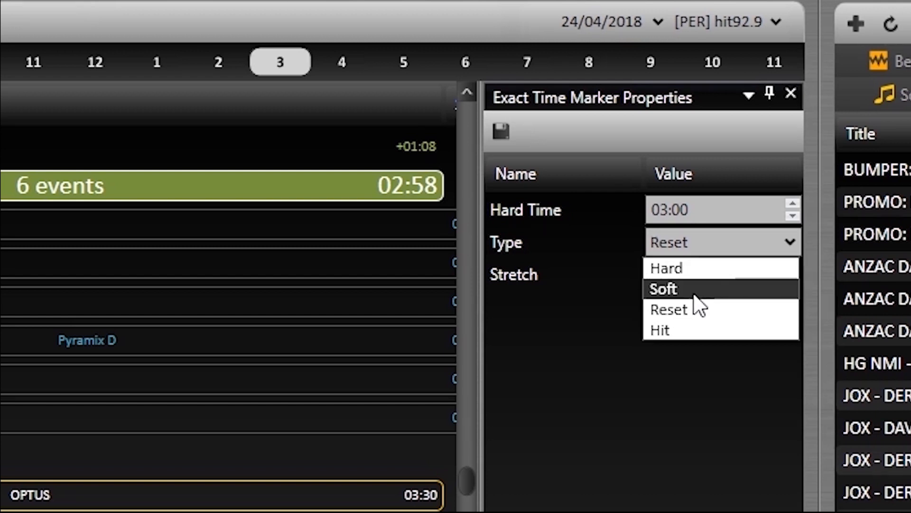
mouse_move(697, 319)
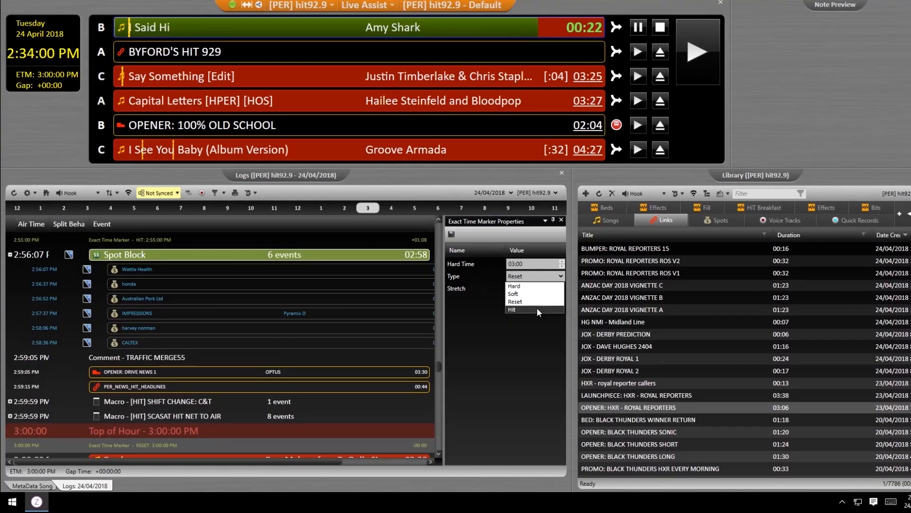
left_click(534, 301)
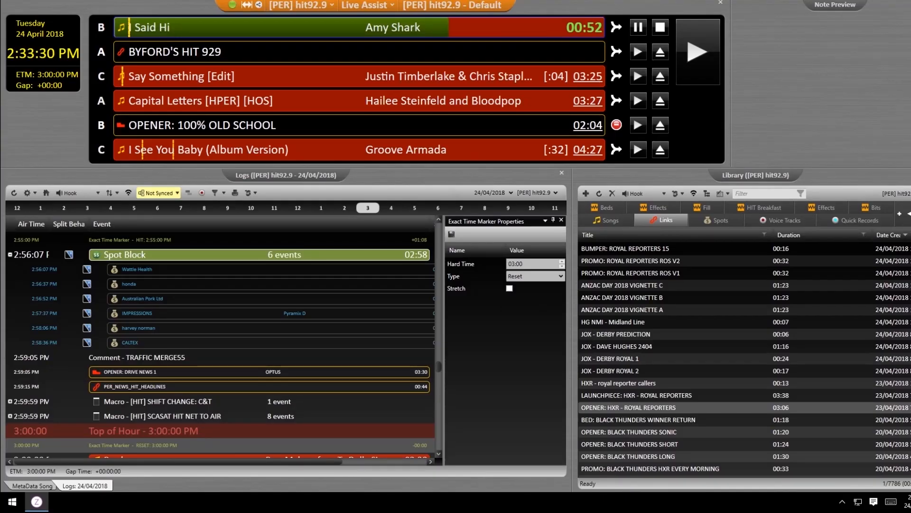